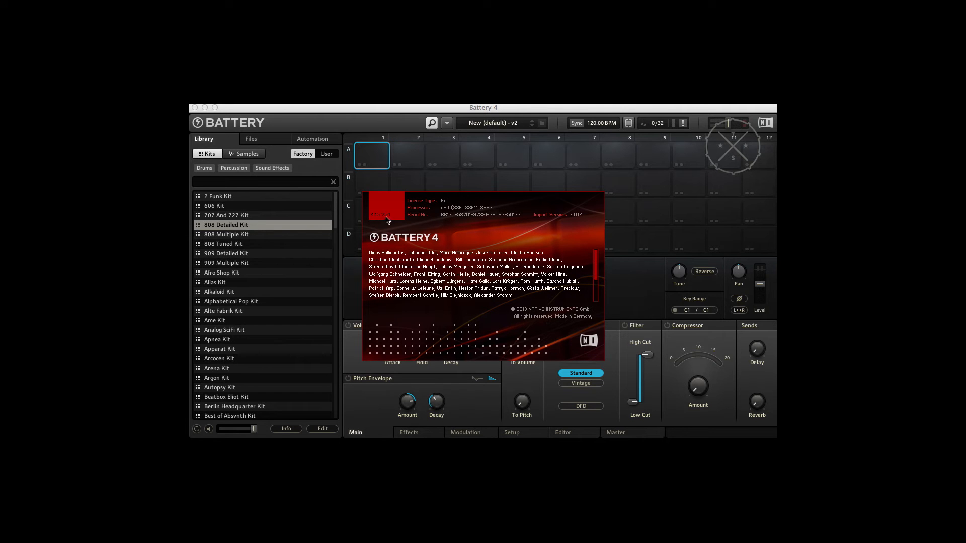
mouse_move(390, 223)
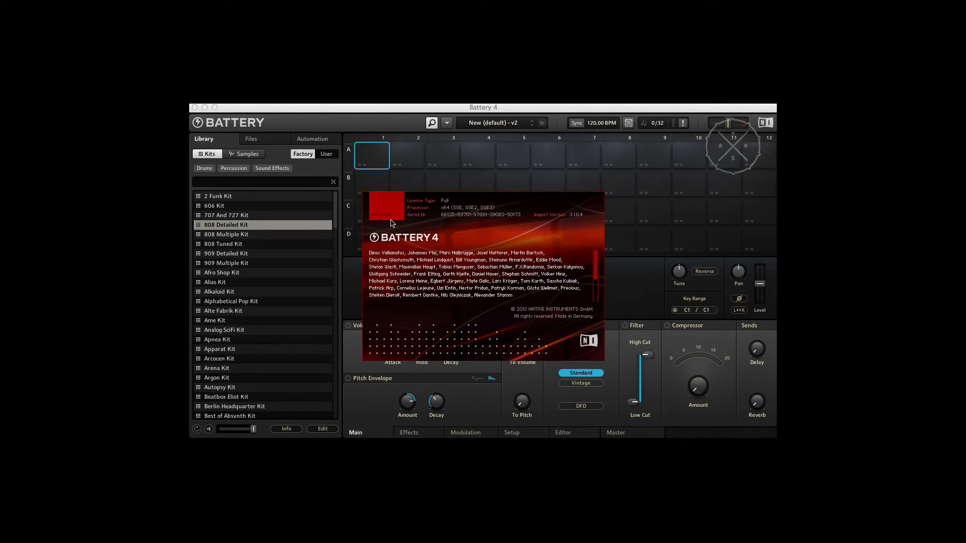
mouse_move(399, 226)
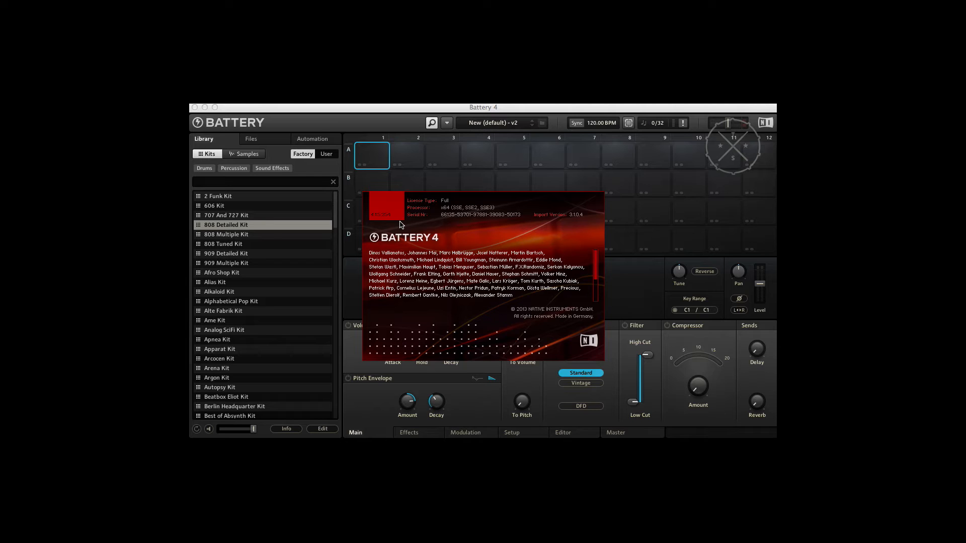
mouse_move(387, 226)
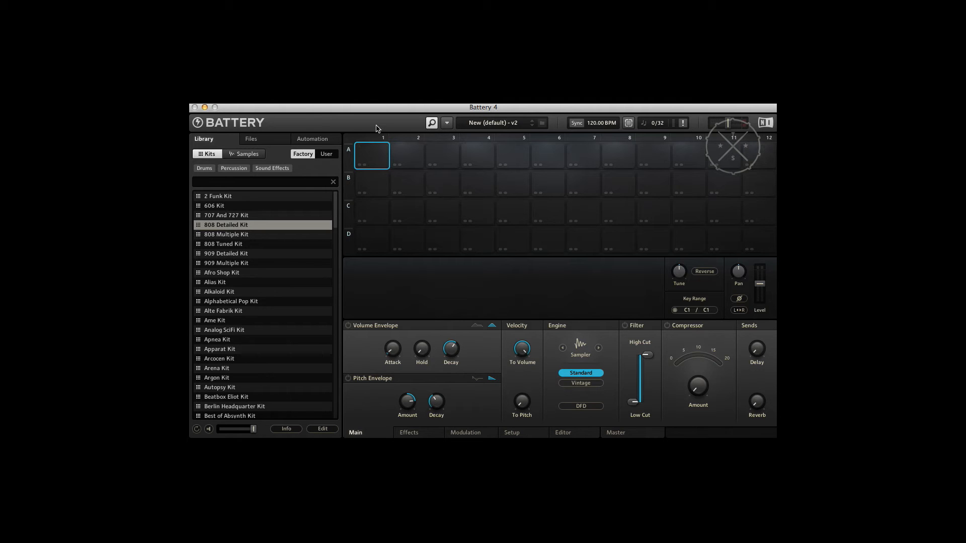
Step: Show the Library preferences on the User tab listing the ELEMENTS and NIRZ folders
click(446, 123)
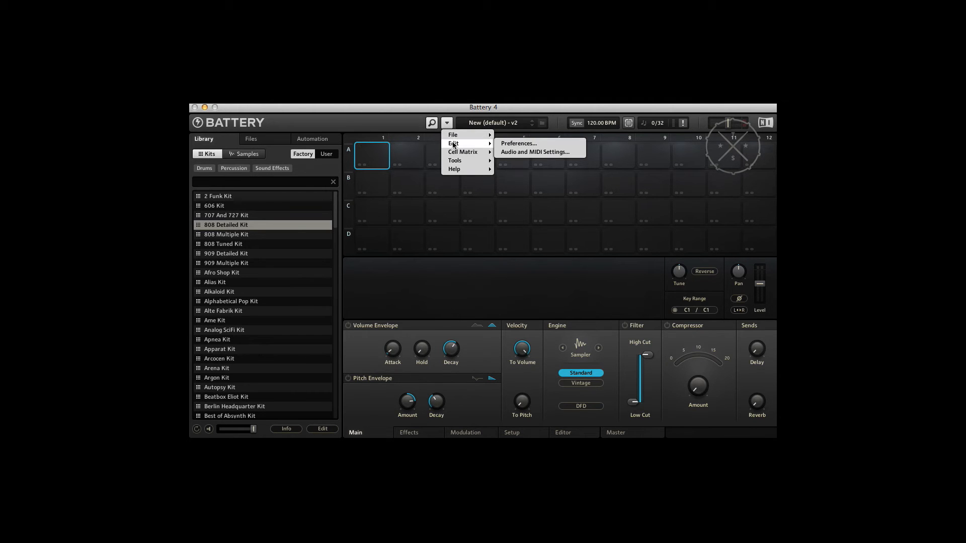
click(517, 143)
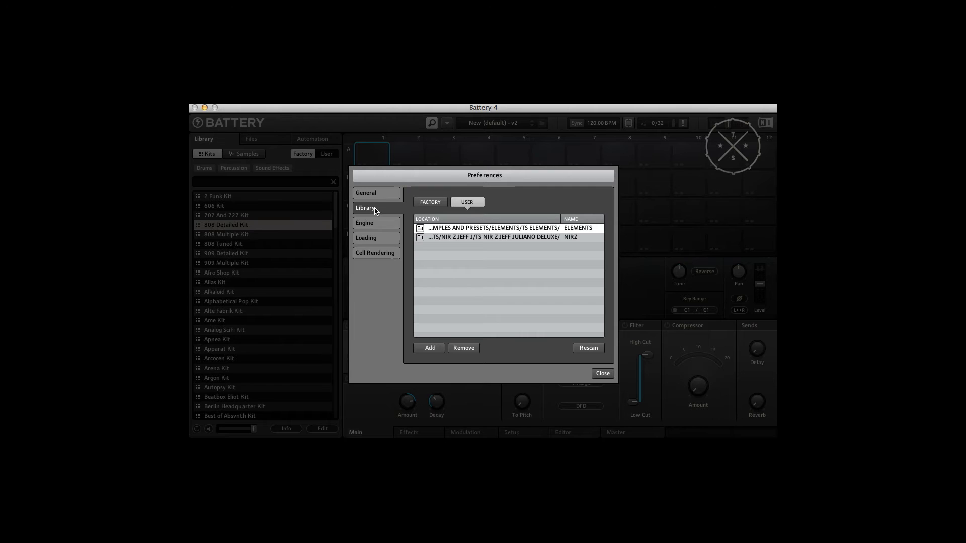
click(430, 201)
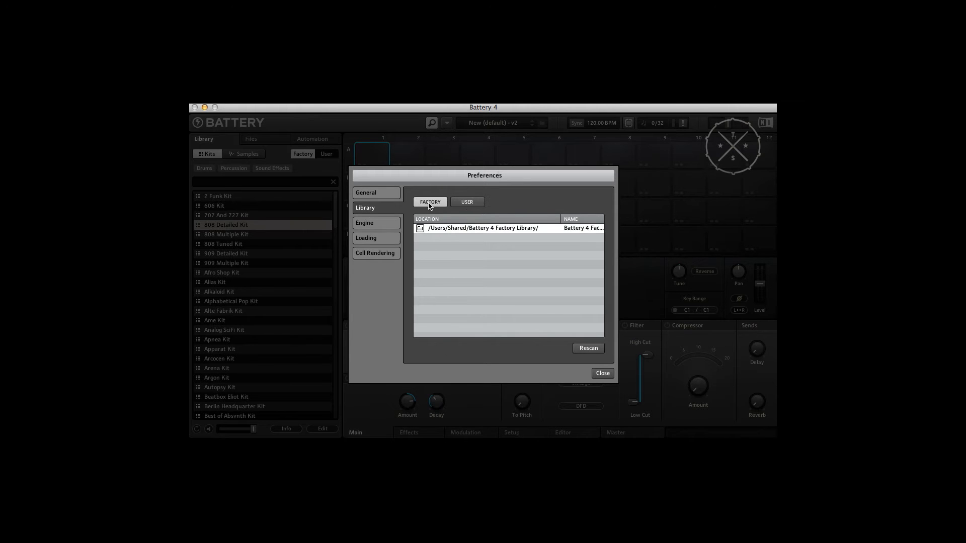
click(466, 201)
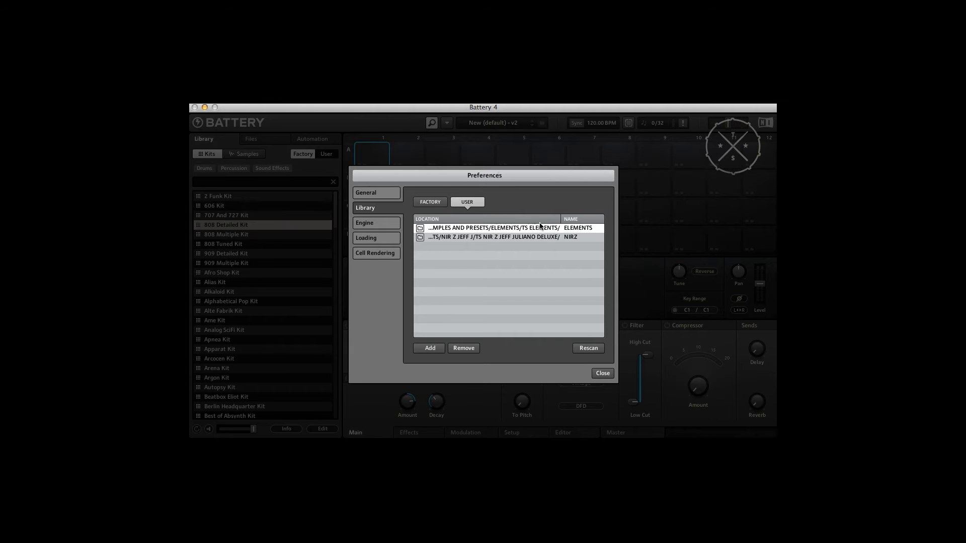
mouse_move(446, 352)
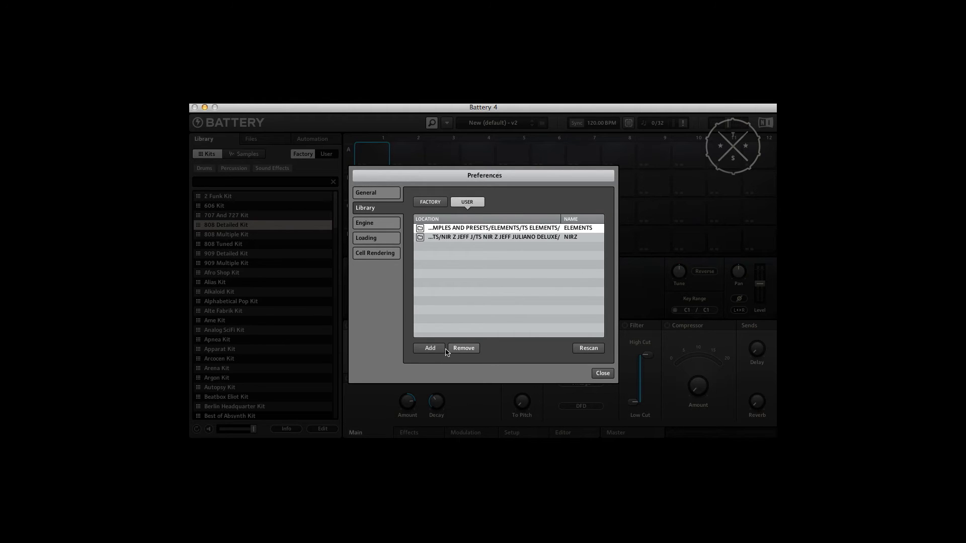
Step: Add CINEMATIC POP > TS CINEMATIC POP DELUXE as a new user library folder
click(430, 348)
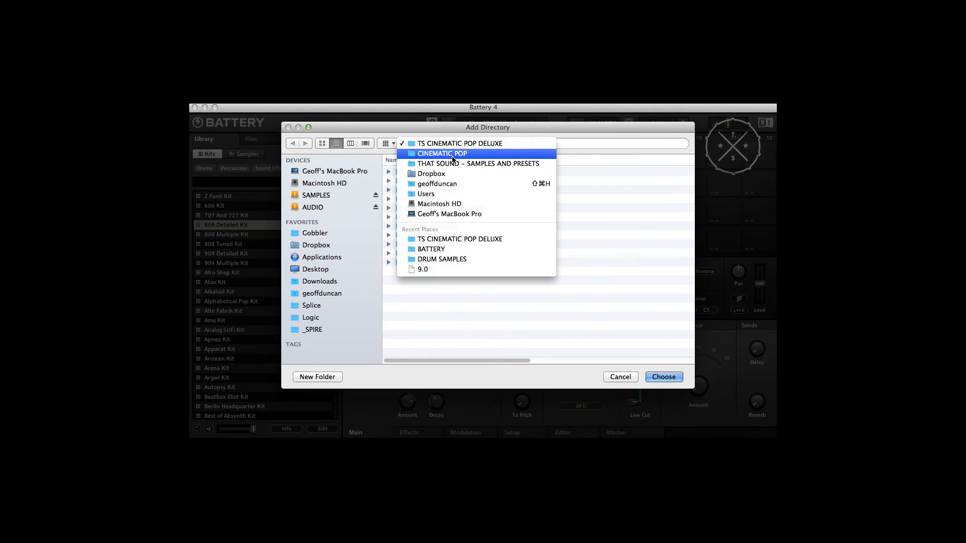
click(443, 153)
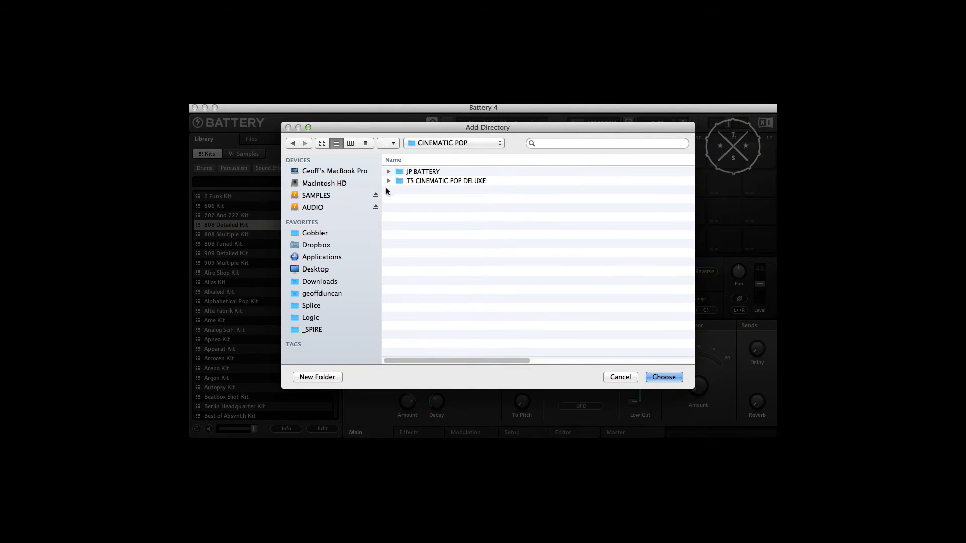
double_click(446, 180)
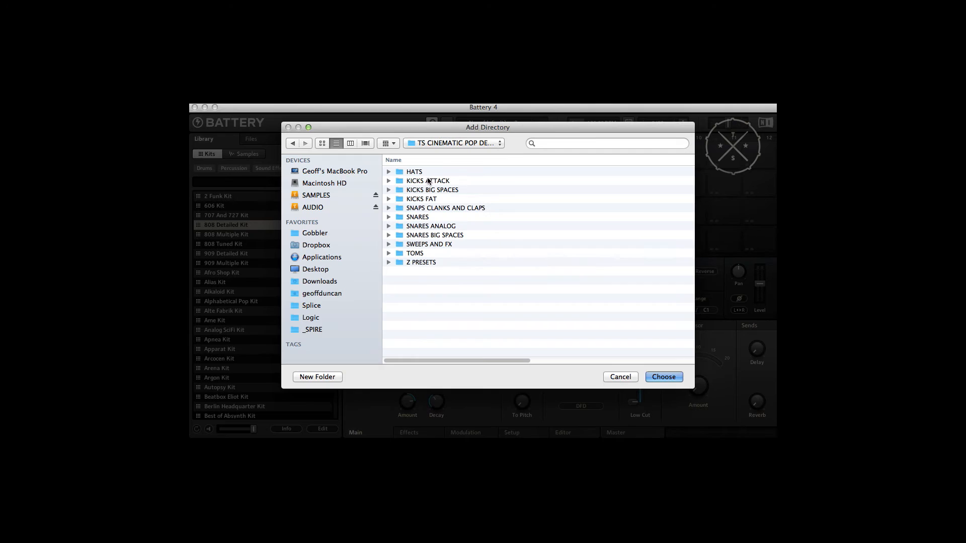
click(422, 262)
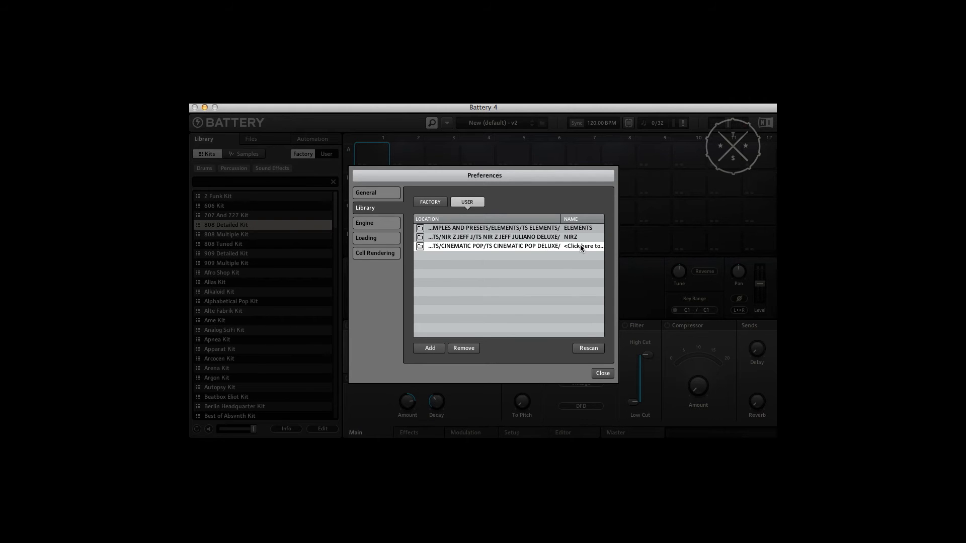
Step: Name the new library entry CINEMATICPOP and close the preferences
click(583, 247)
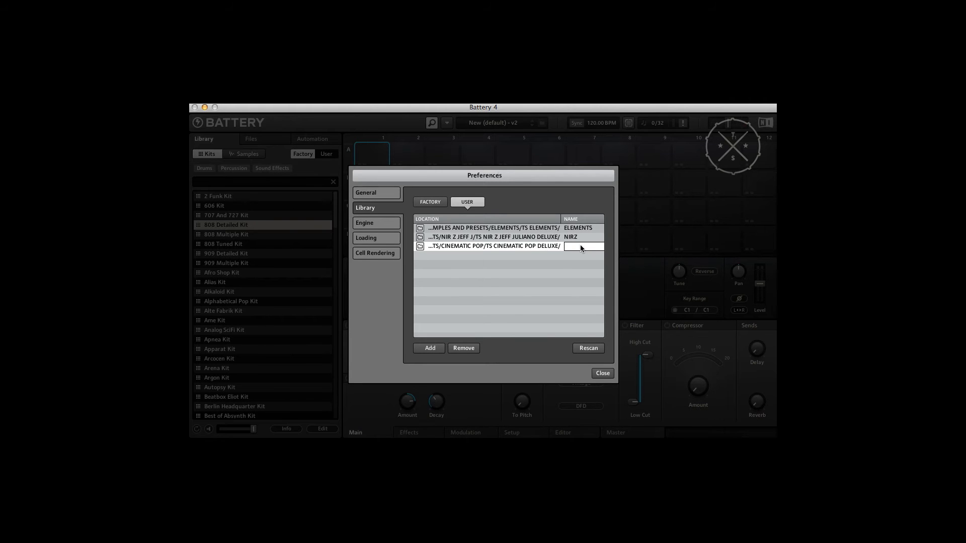
text(CINEMATICPOP)
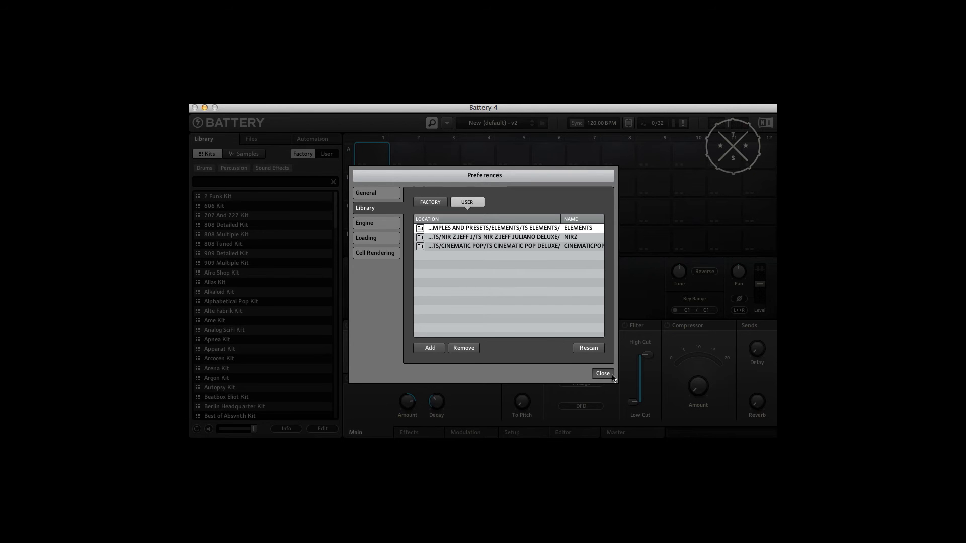
click(602, 374)
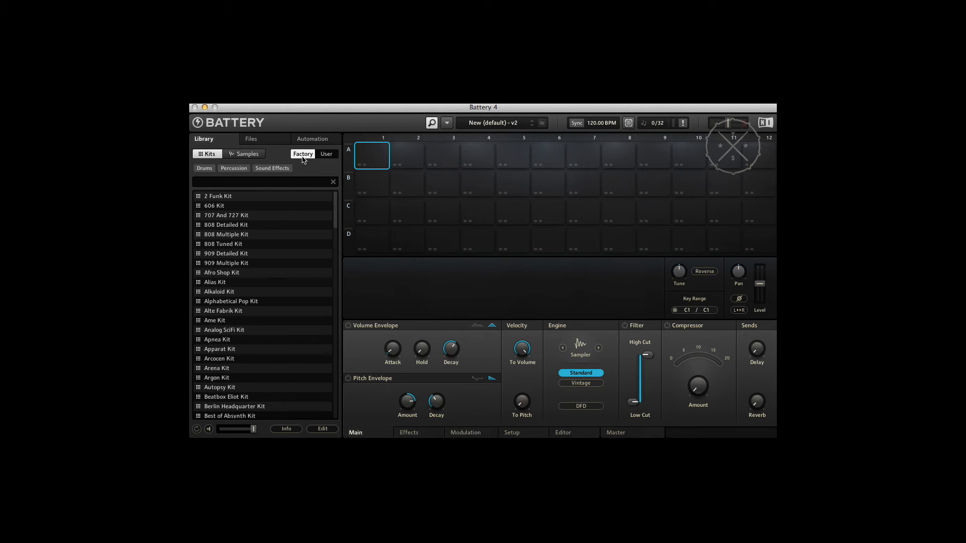
mouse_move(310, 156)
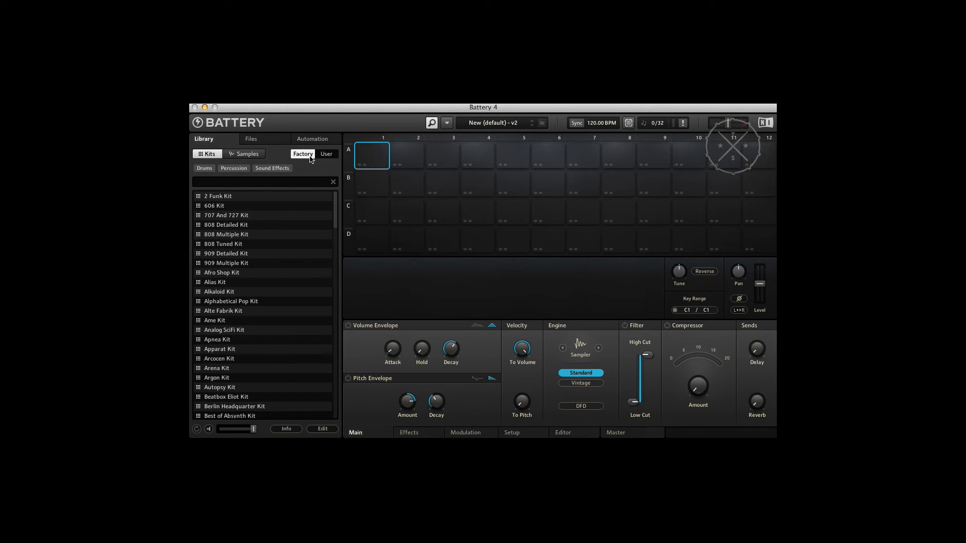
Step: Browse the User libraries into THAT SOUND > CINEMATIC POP toward its kits
click(326, 154)
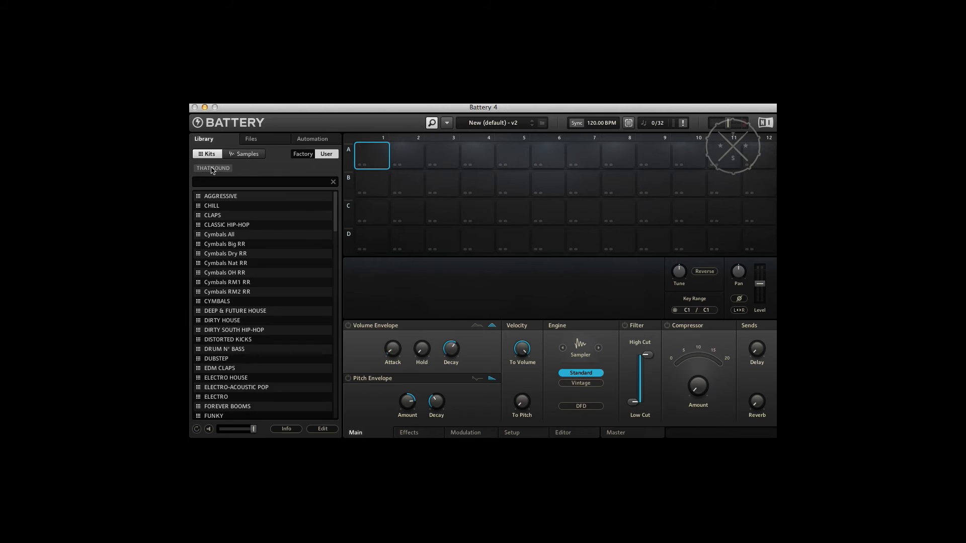
click(212, 168)
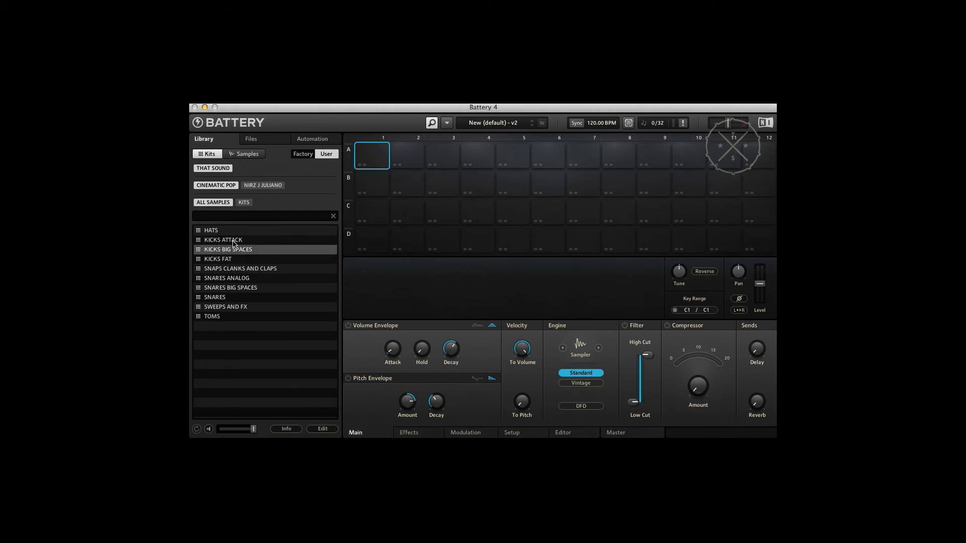
click(244, 202)
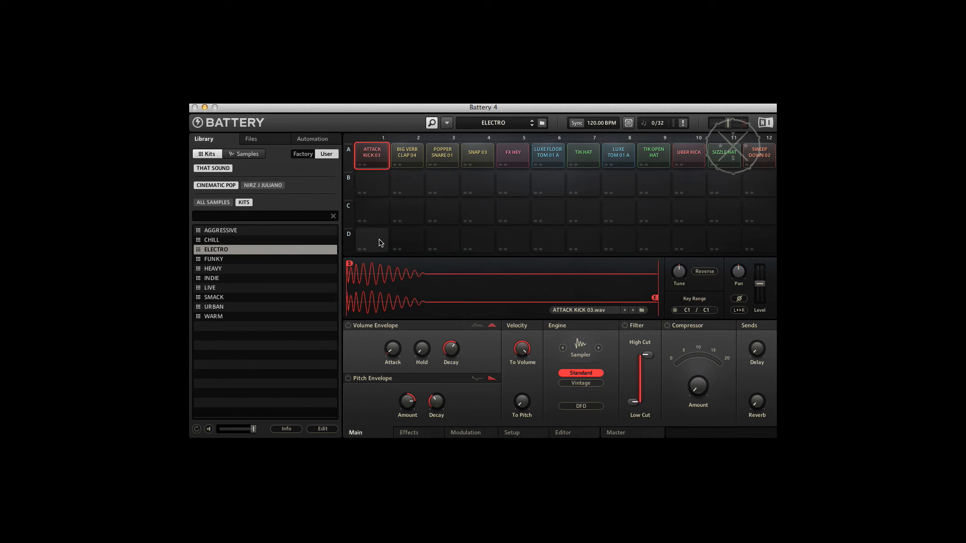
mouse_move(383, 236)
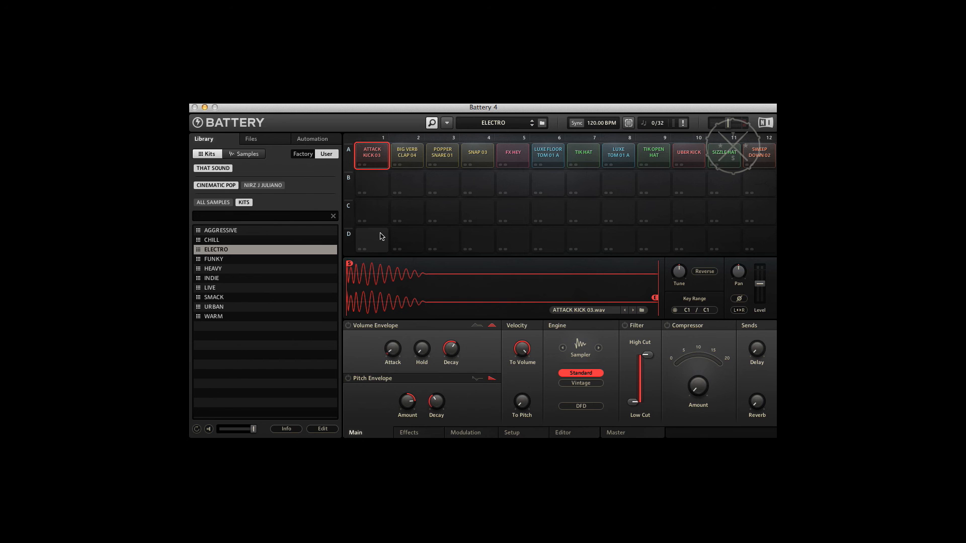
mouse_move(401, 197)
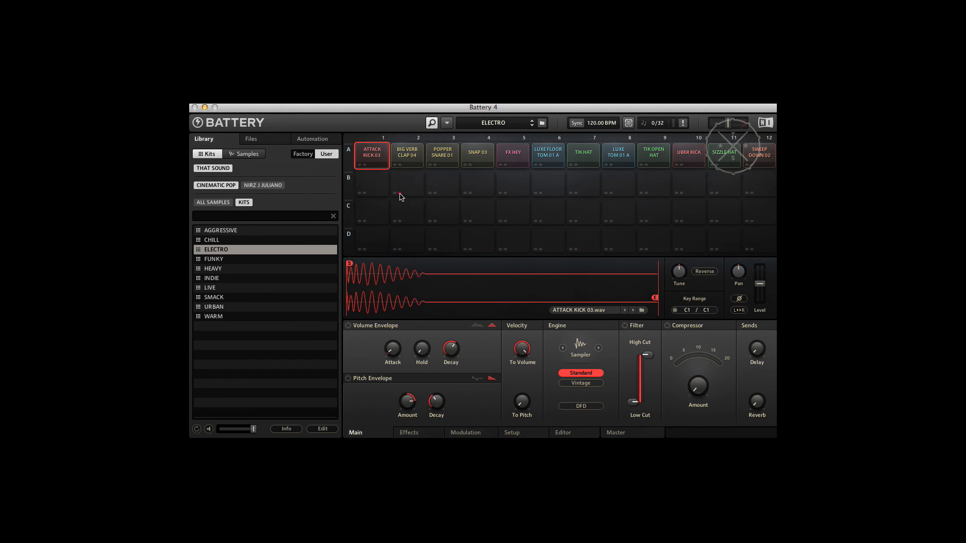